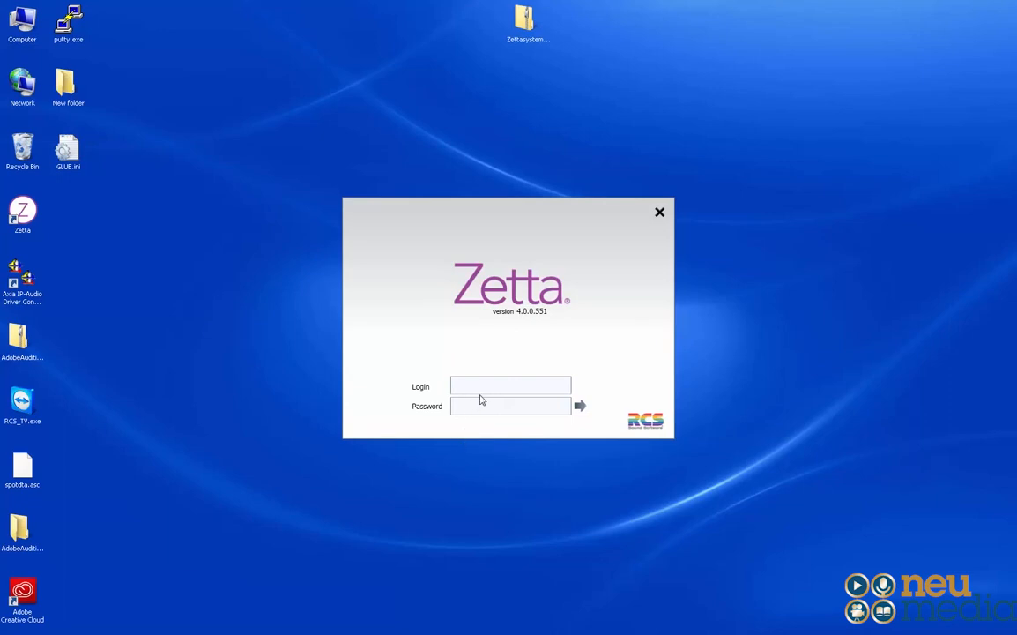
pyautogui.moveTo(494, 82)
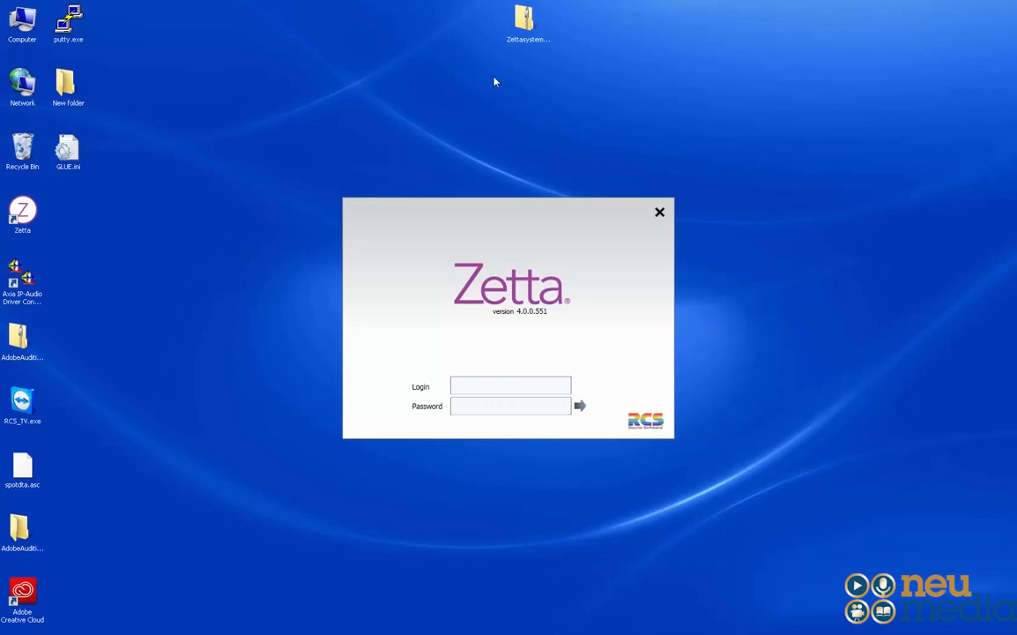
pyautogui.moveTo(773, 184)
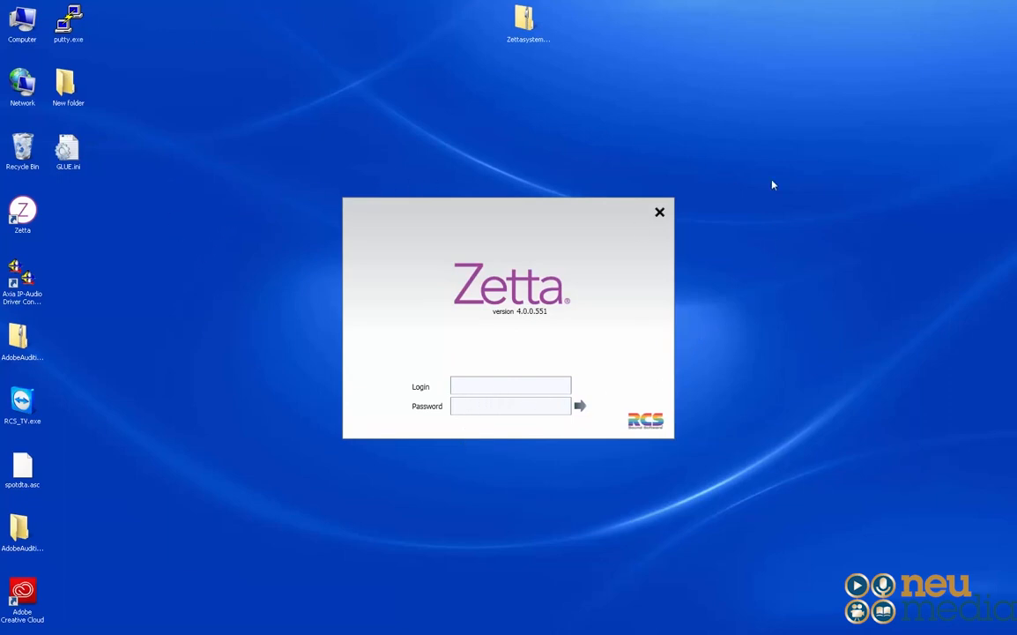
pyautogui.moveTo(570, 259)
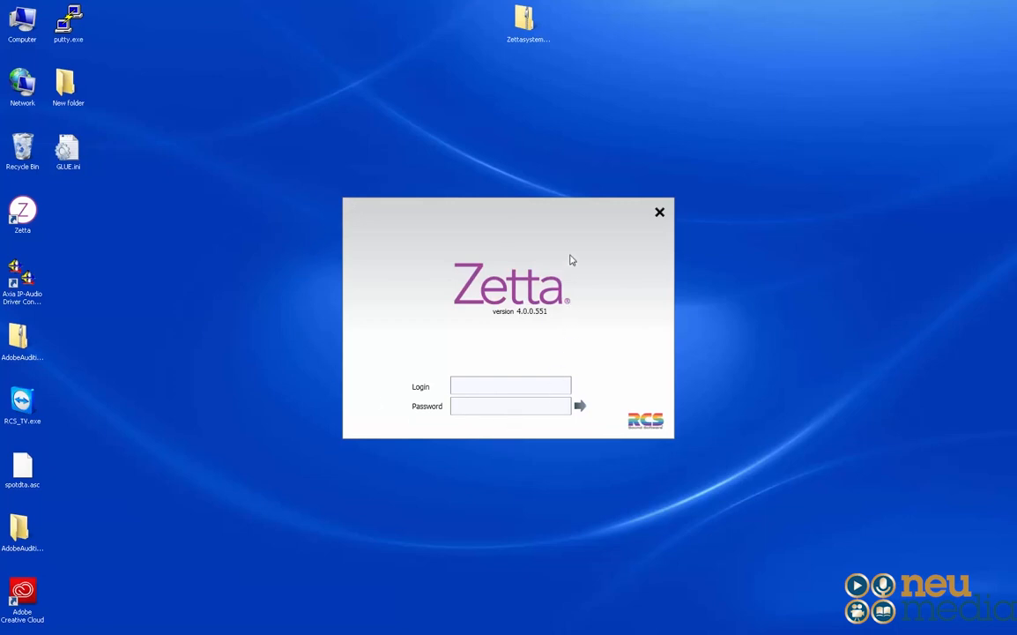
# - Enter 'dj' as the login name on the Zetta sign-in screen
pyautogui.click(511, 386)
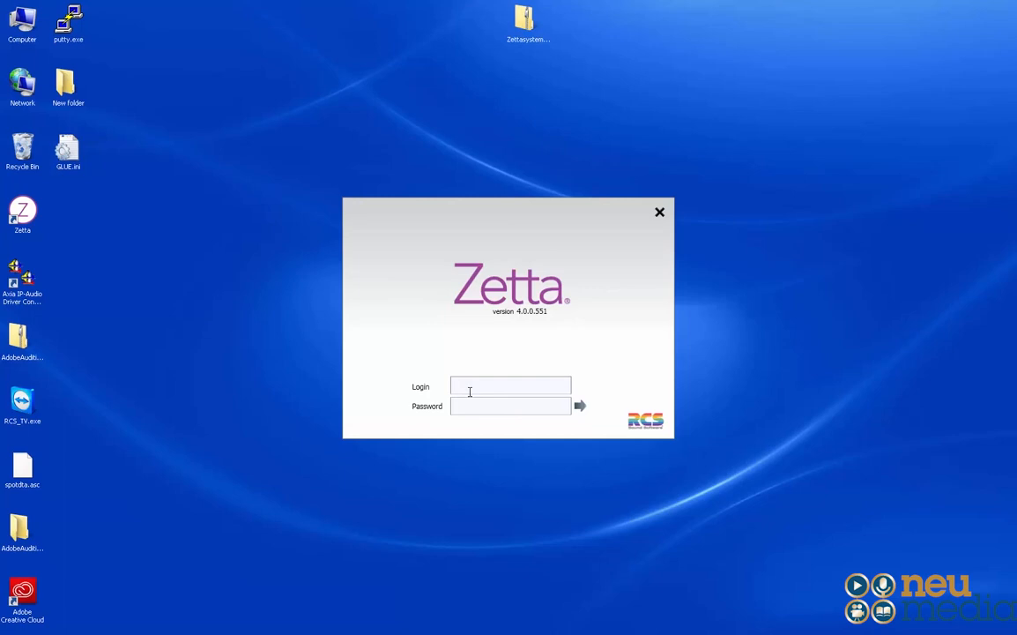
pyautogui.write('dj')
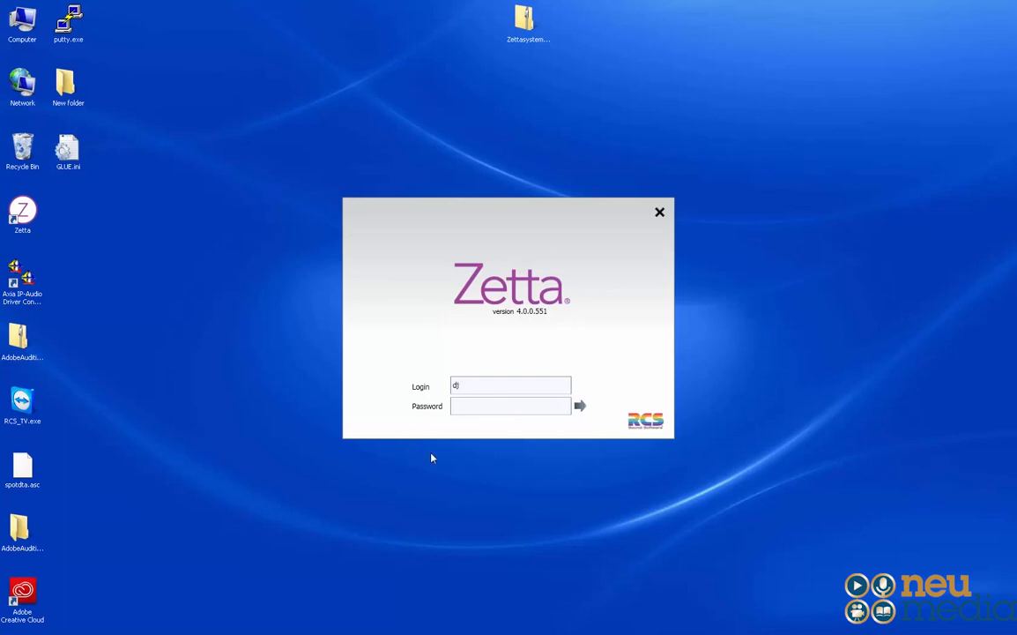
pyautogui.moveTo(580, 408)
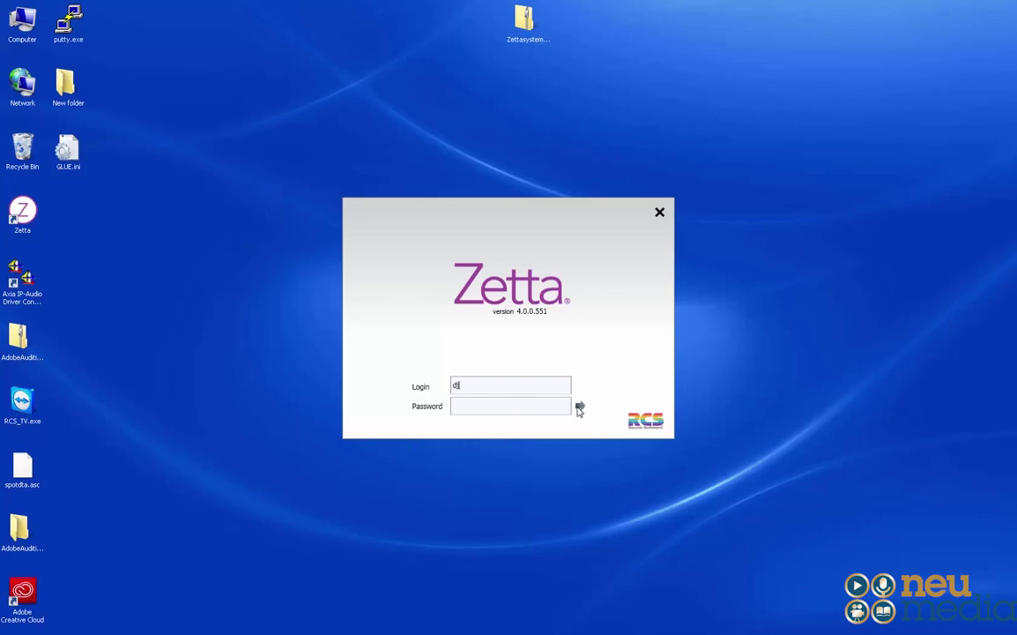
# - Sign in as dj to reach the WNUW on-air screen
pyautogui.click(579, 407)
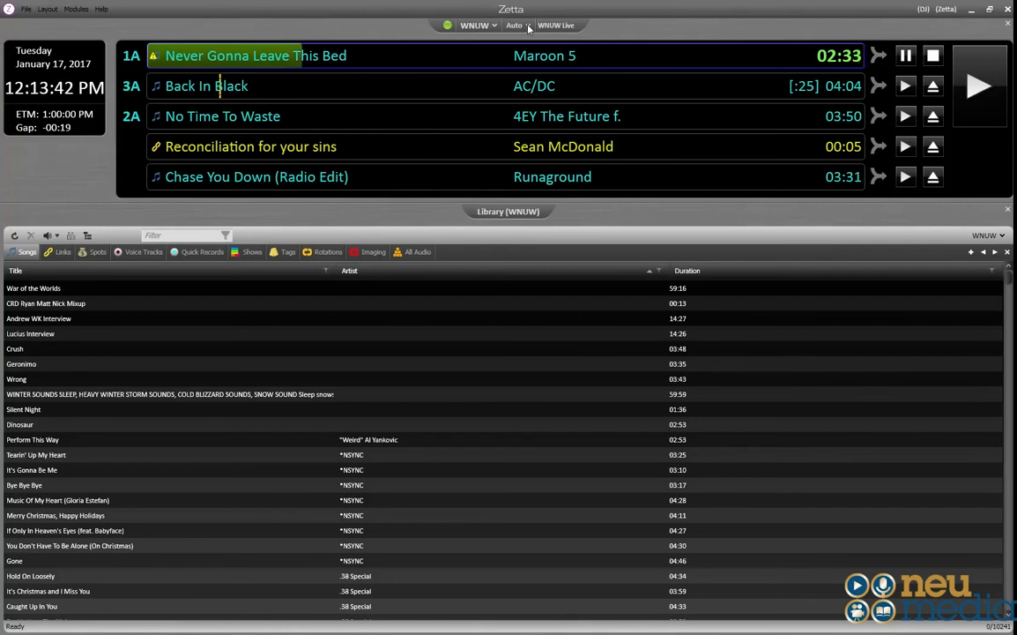
# - Open the station mode dropdown to switch WNUW from Auto to Live Assist
pyautogui.click(514, 24)
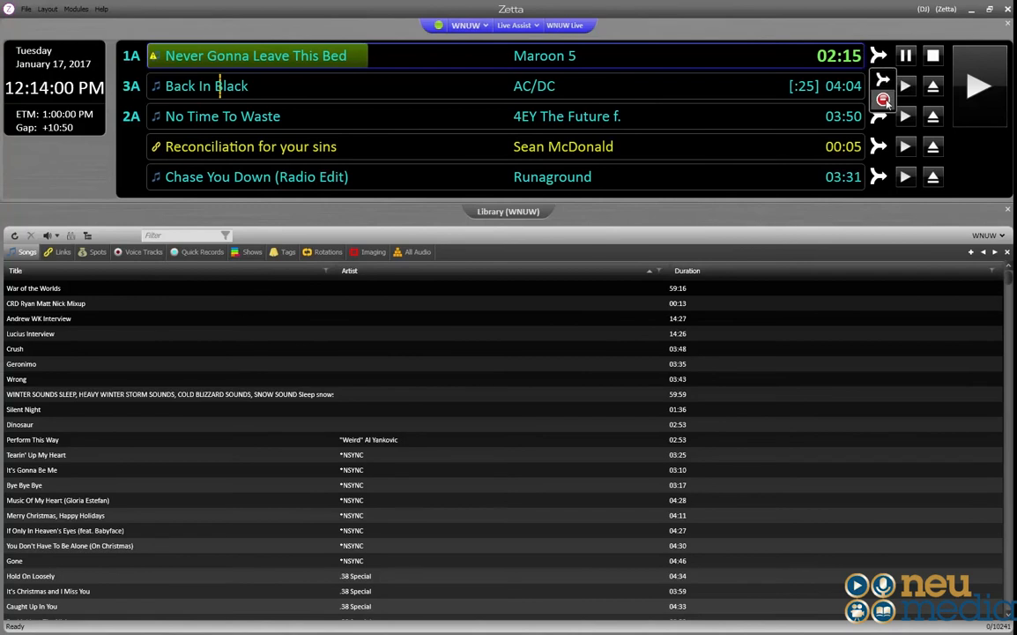
pyautogui.moveTo(882, 98)
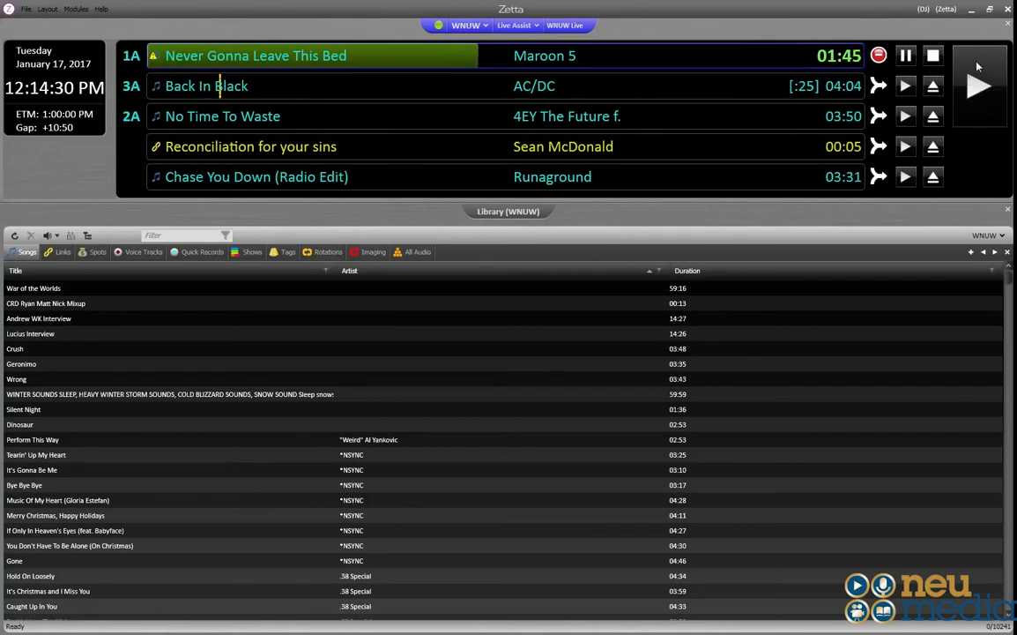
pyautogui.moveTo(979, 85)
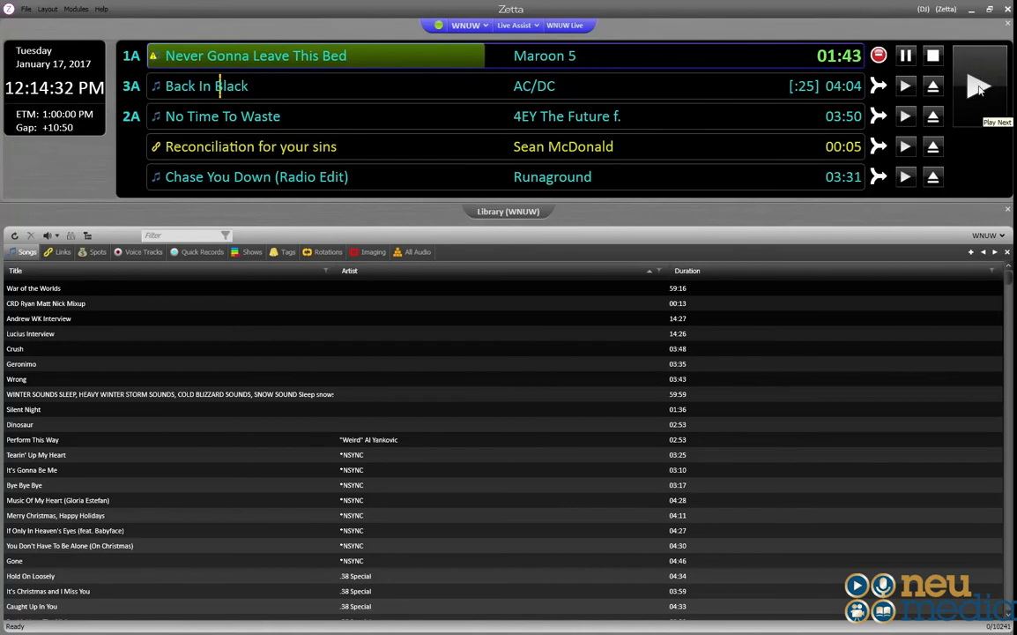
pyautogui.moveTo(954, 114)
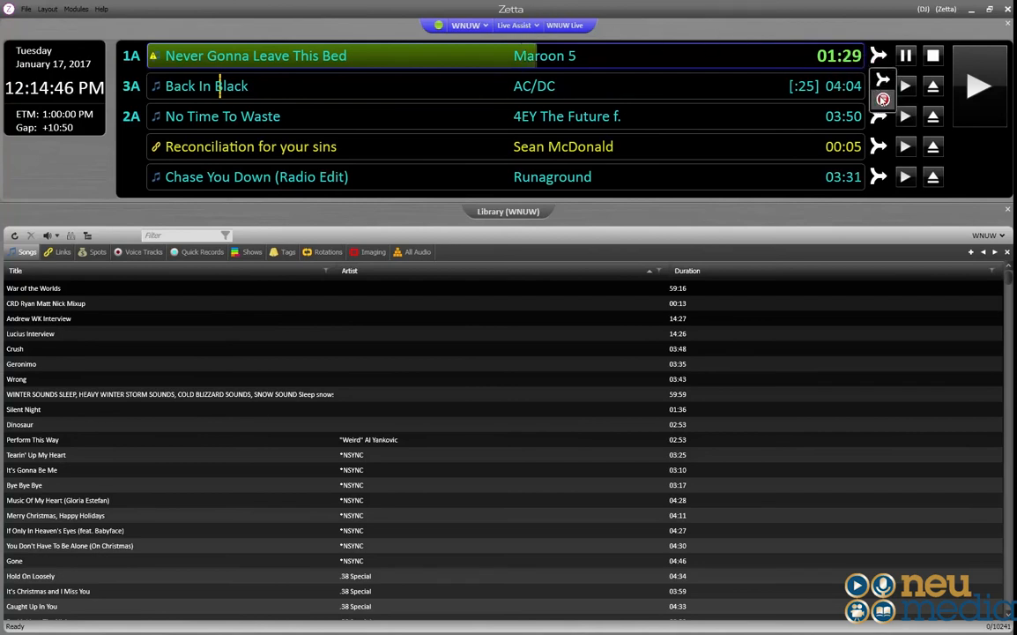
pyautogui.click(515, 25)
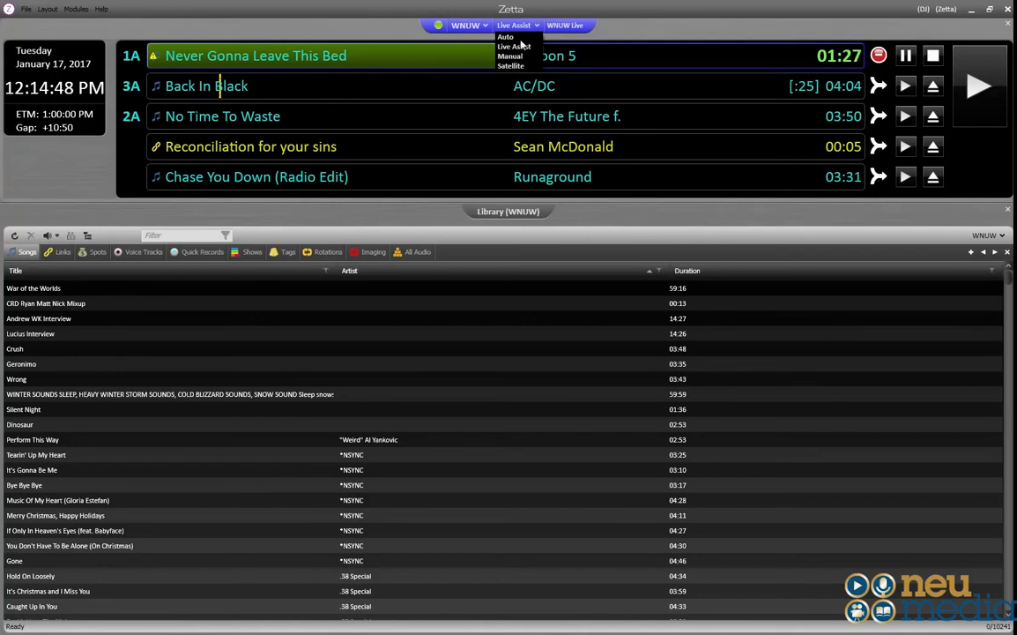
pyautogui.click(506, 36)
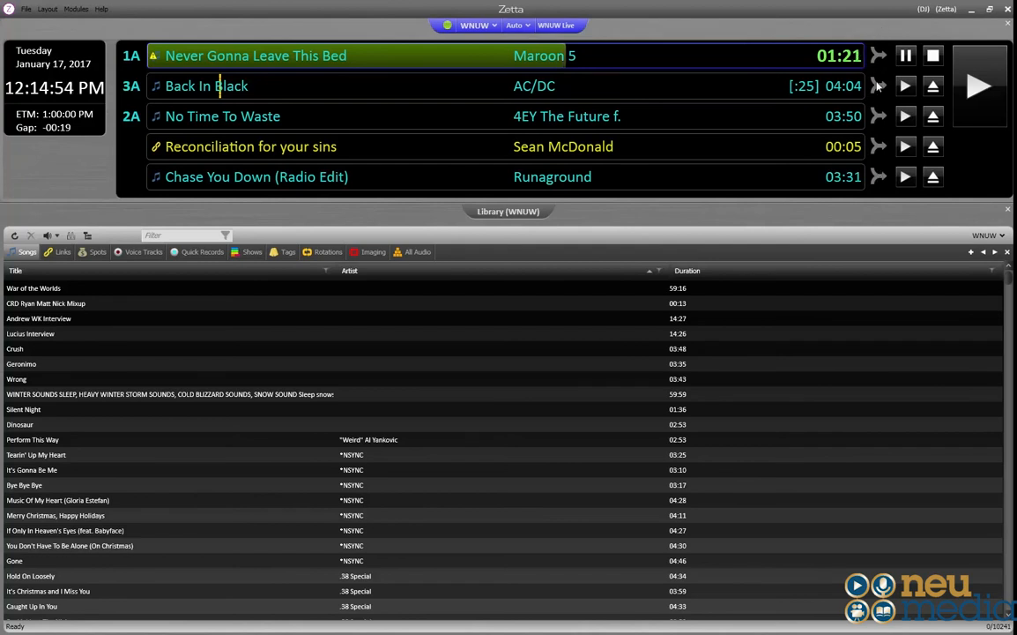
pyautogui.click(517, 25)
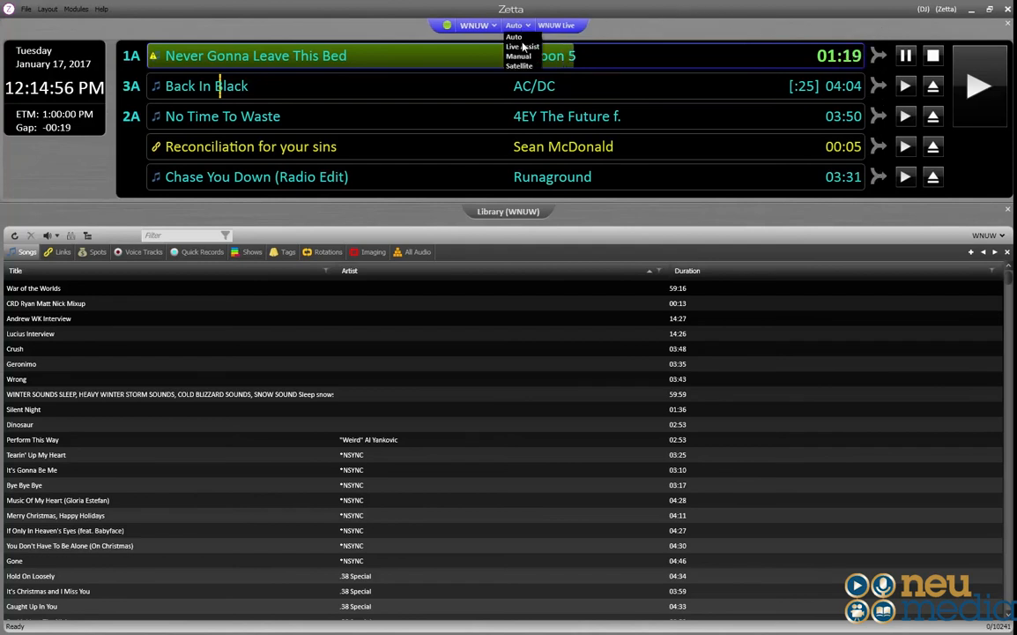
pyautogui.click(520, 46)
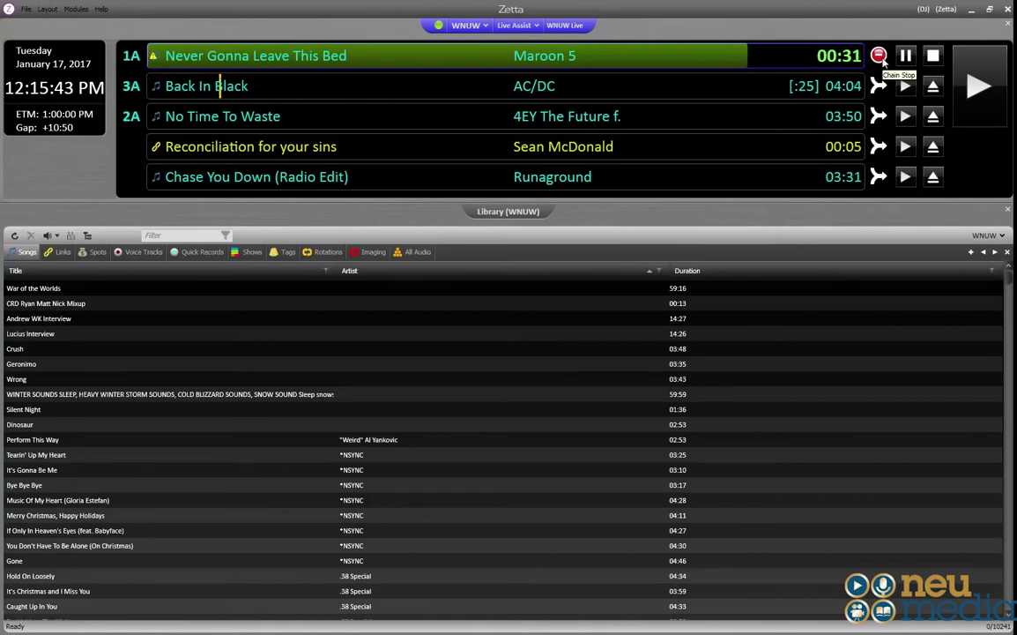
pyautogui.moveTo(461, 55)
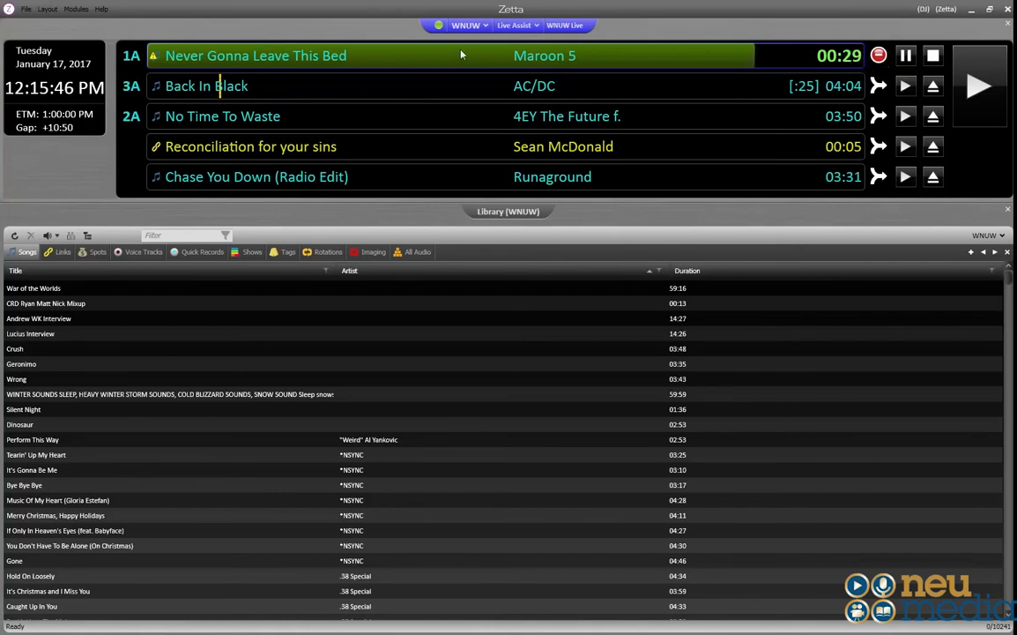